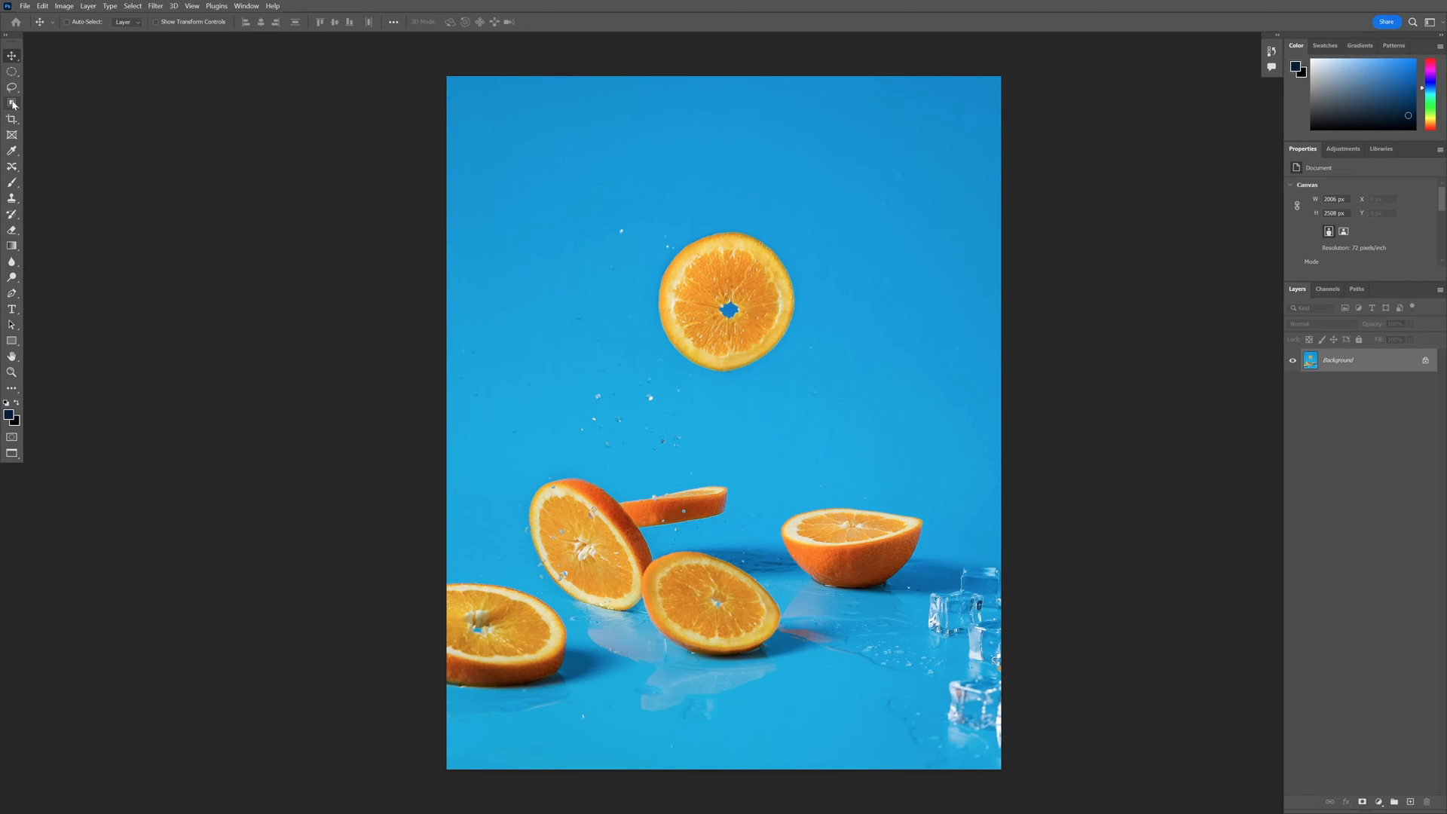
- Switch to the Object Selection tool, then back to the Move tool
click(12, 102)
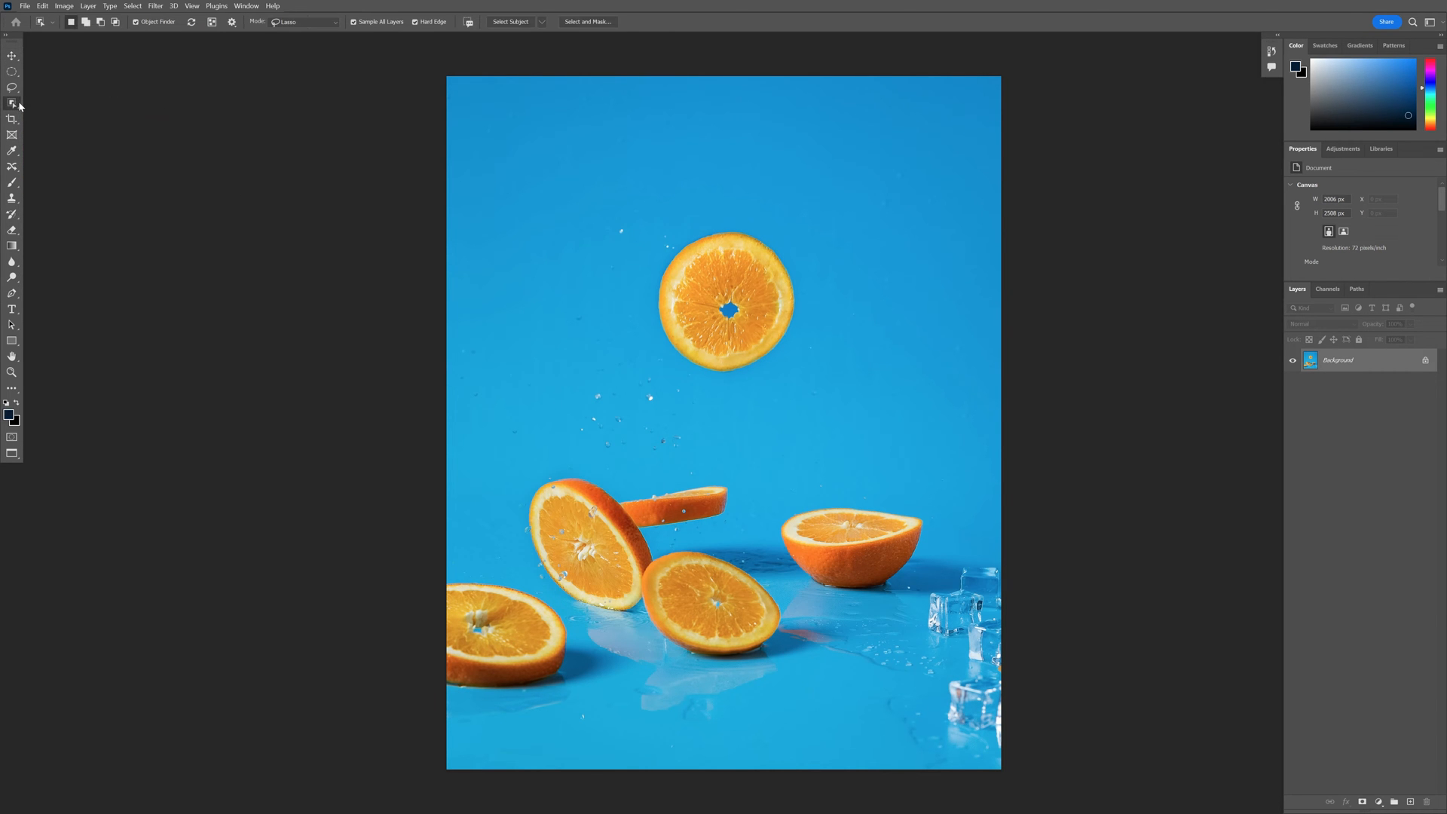
click(12, 103)
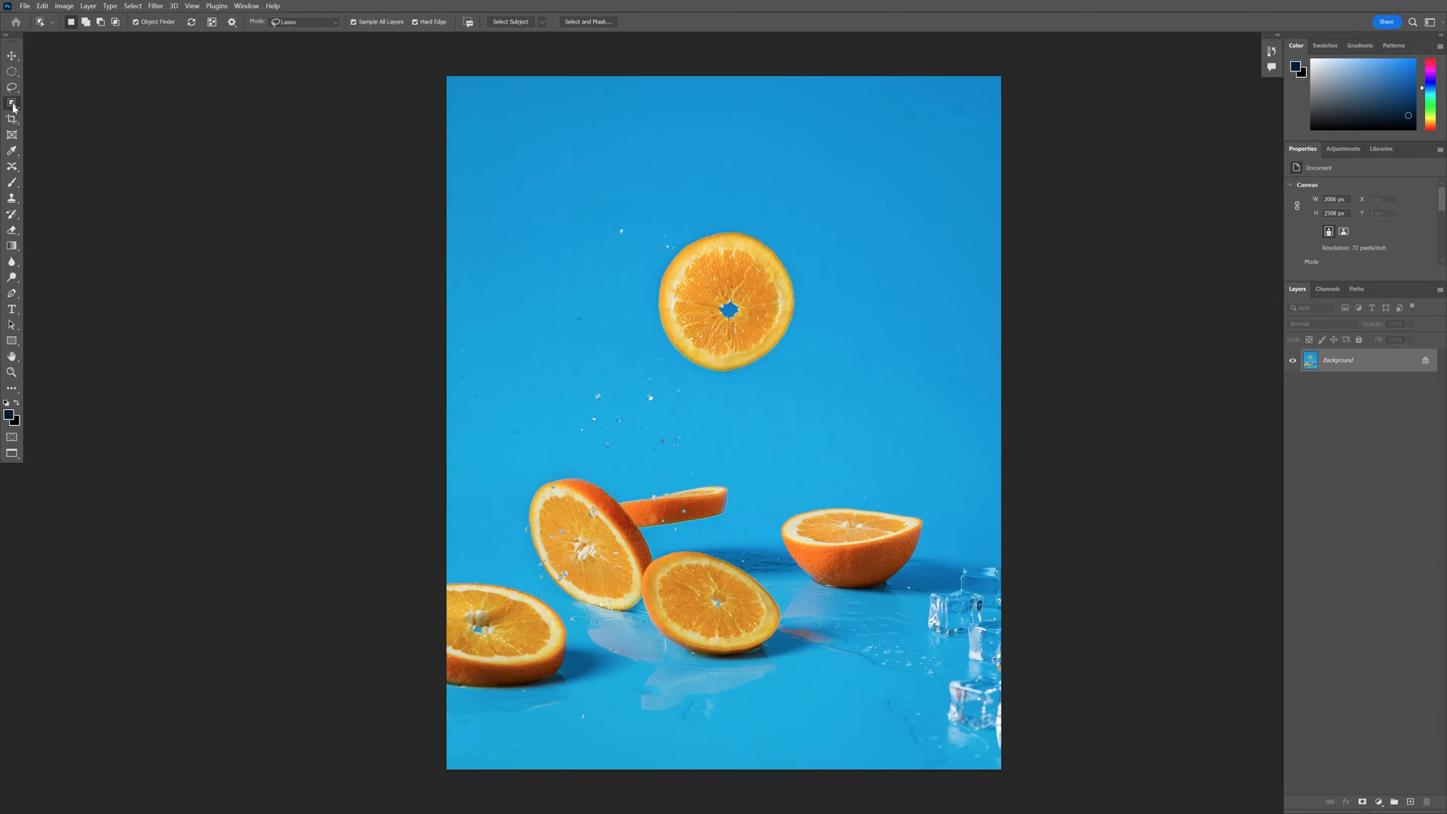
click(13, 57)
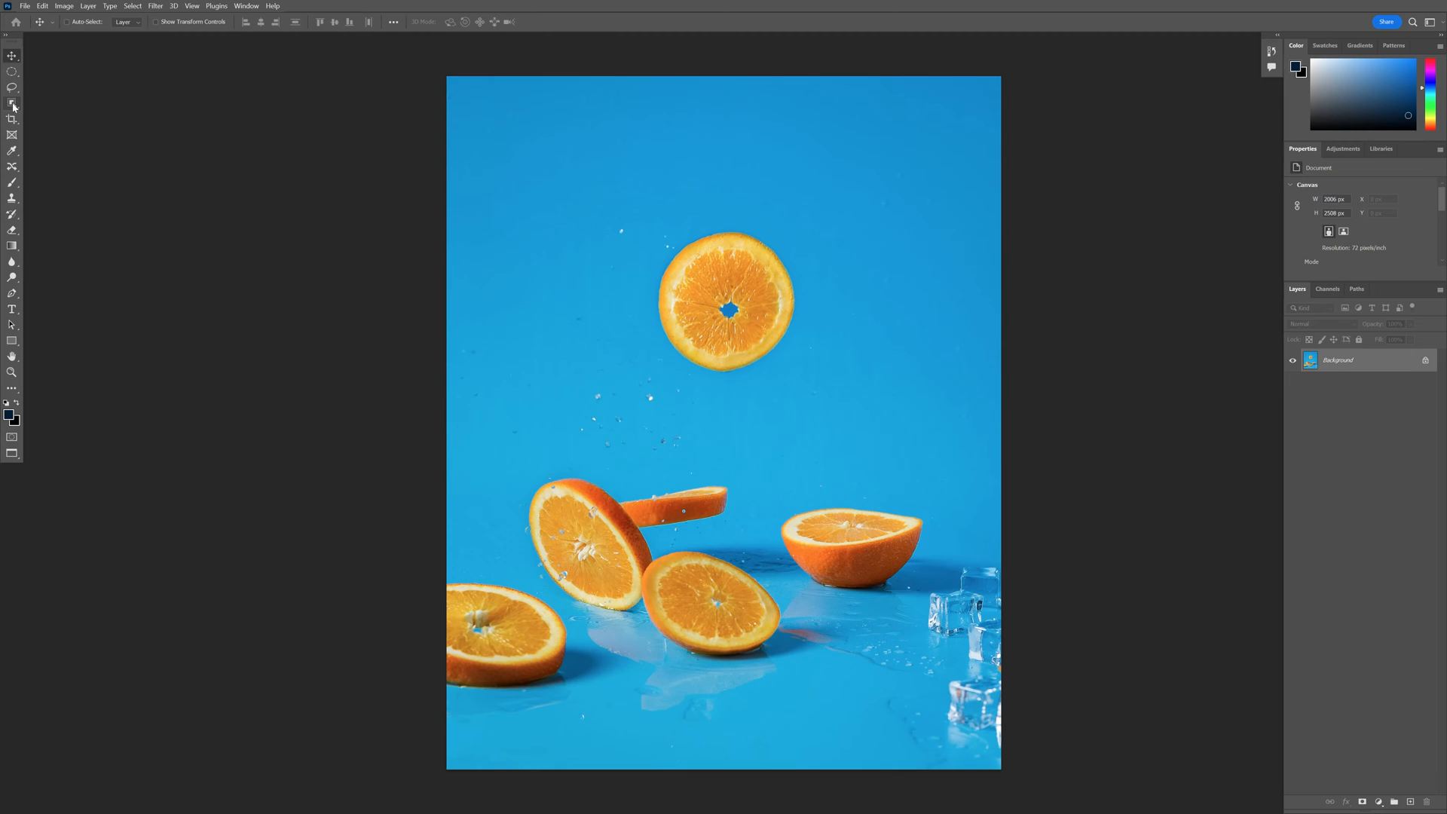
click(12, 104)
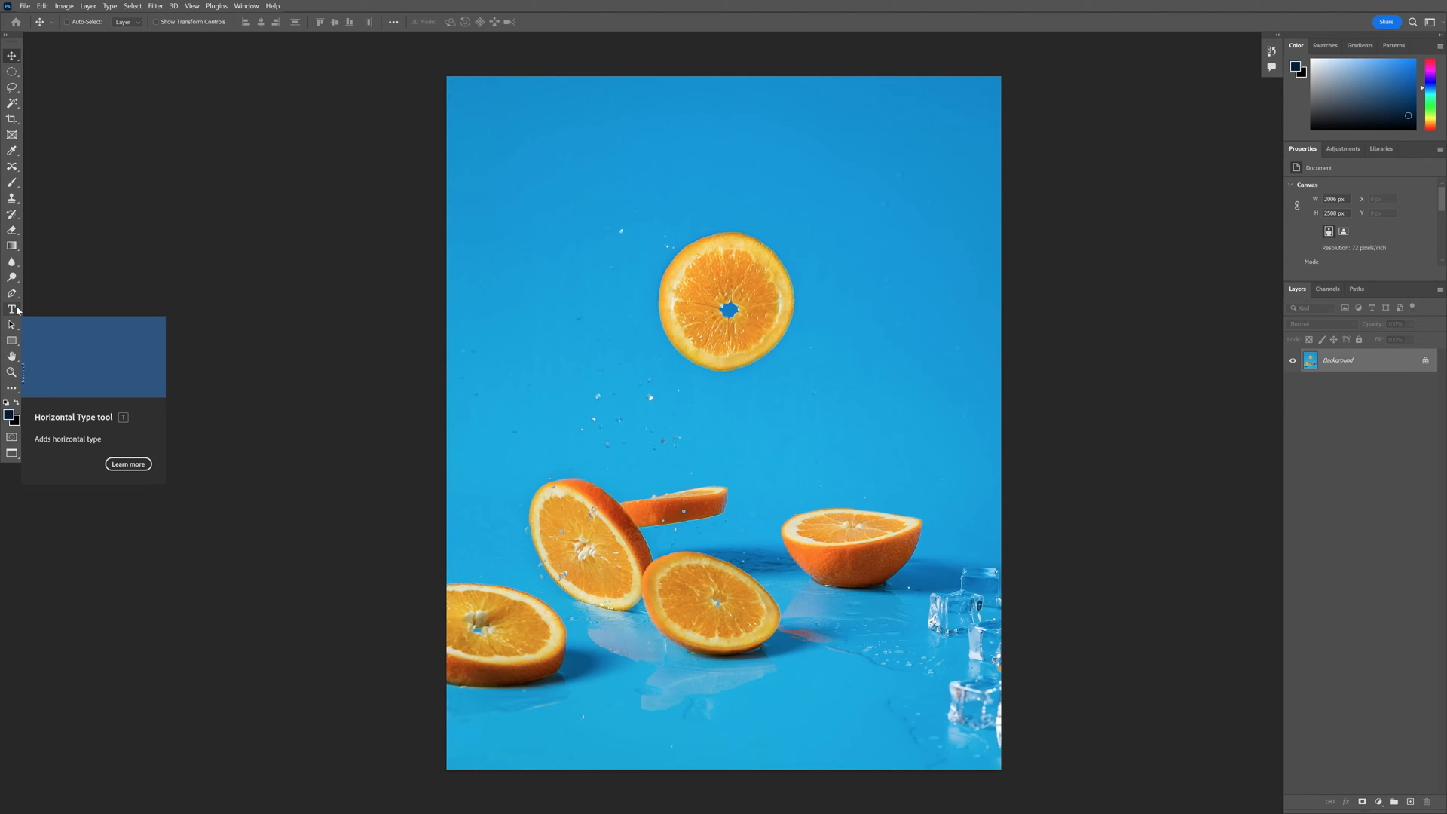
- Type 'Hello' and bring up the Image Processing preferences page
text(Hel)
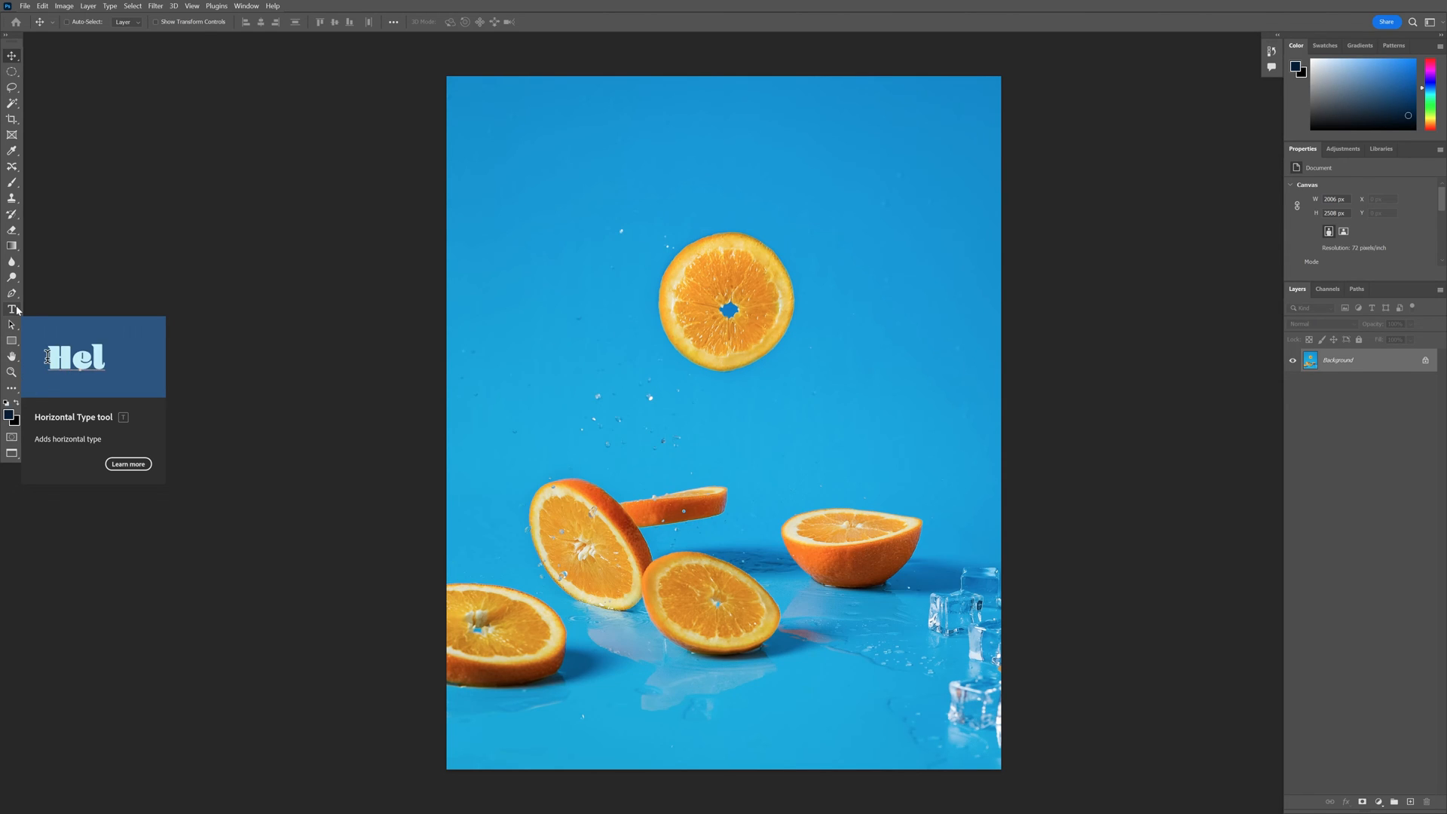
text(lo)
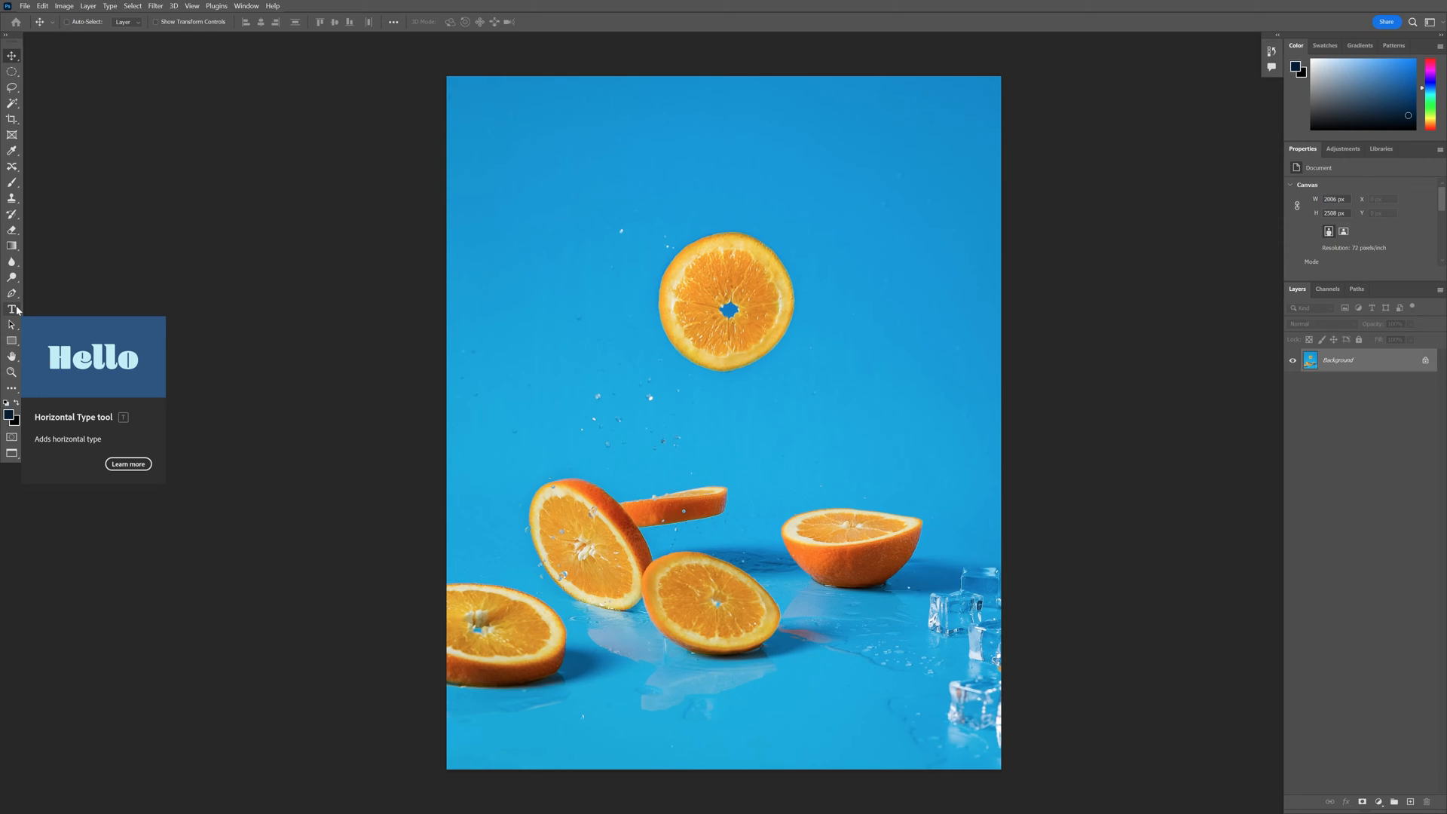
mouse_move(42, 11)
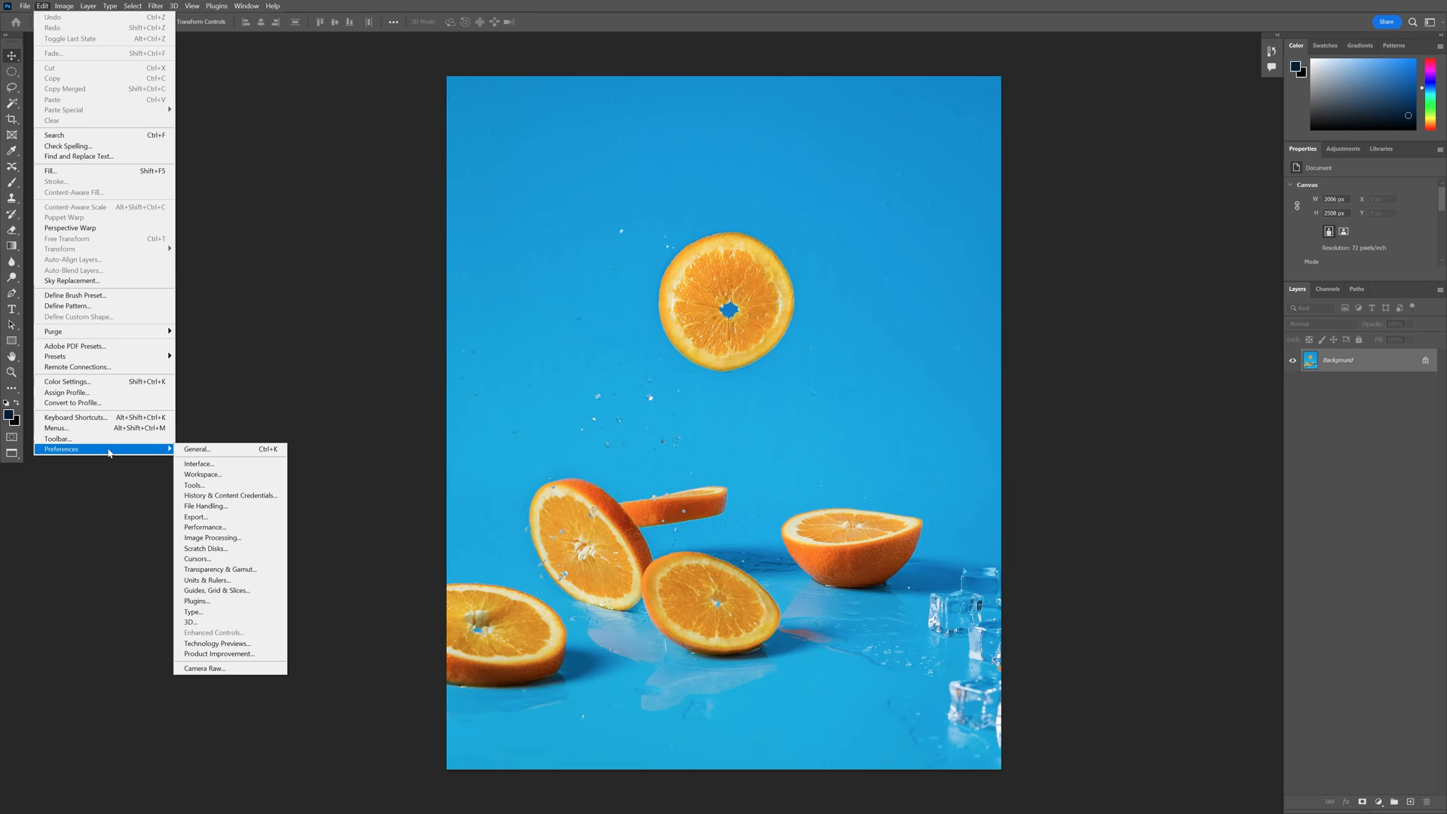
mouse_move(210, 537)
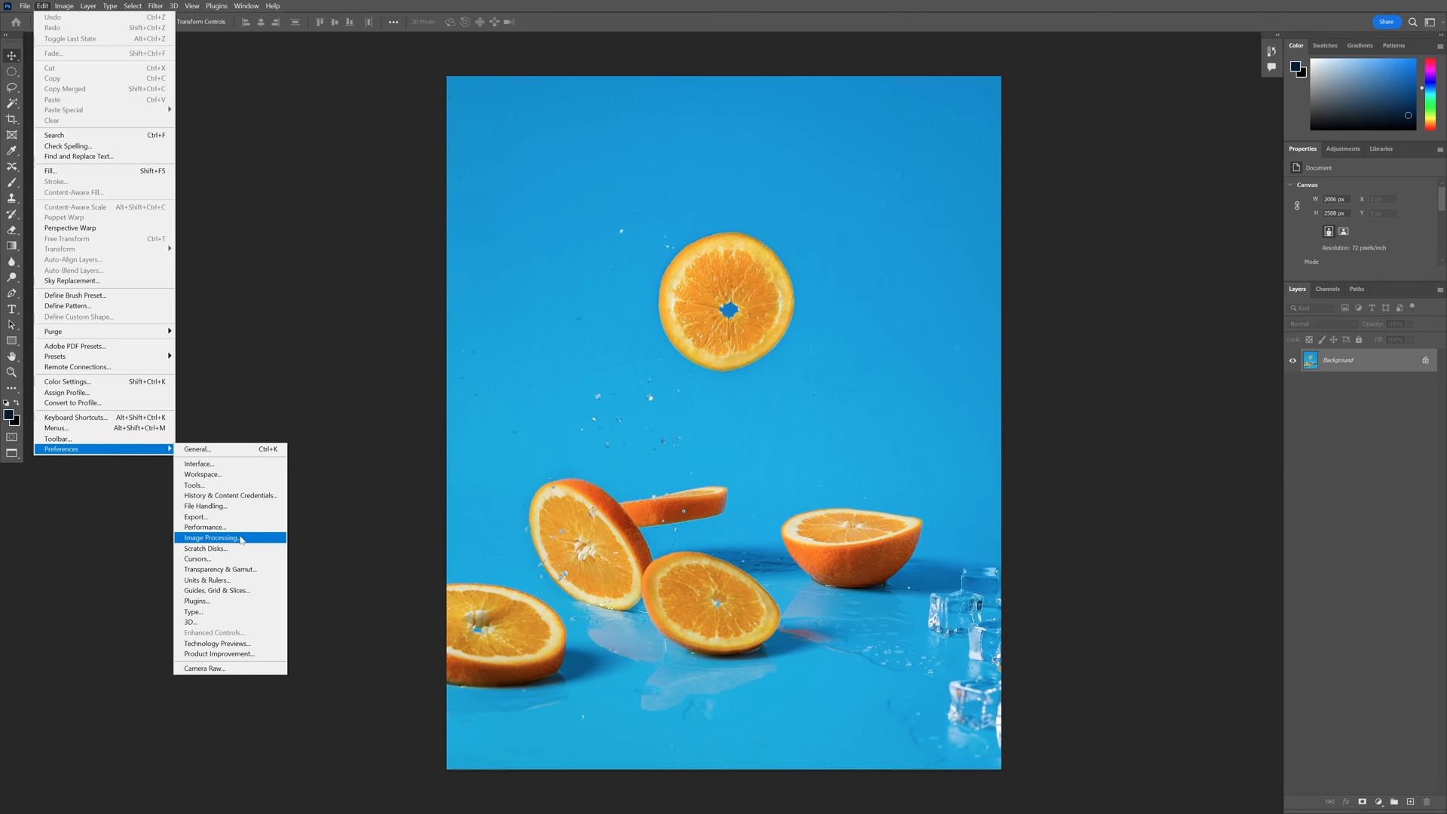
click(210, 537)
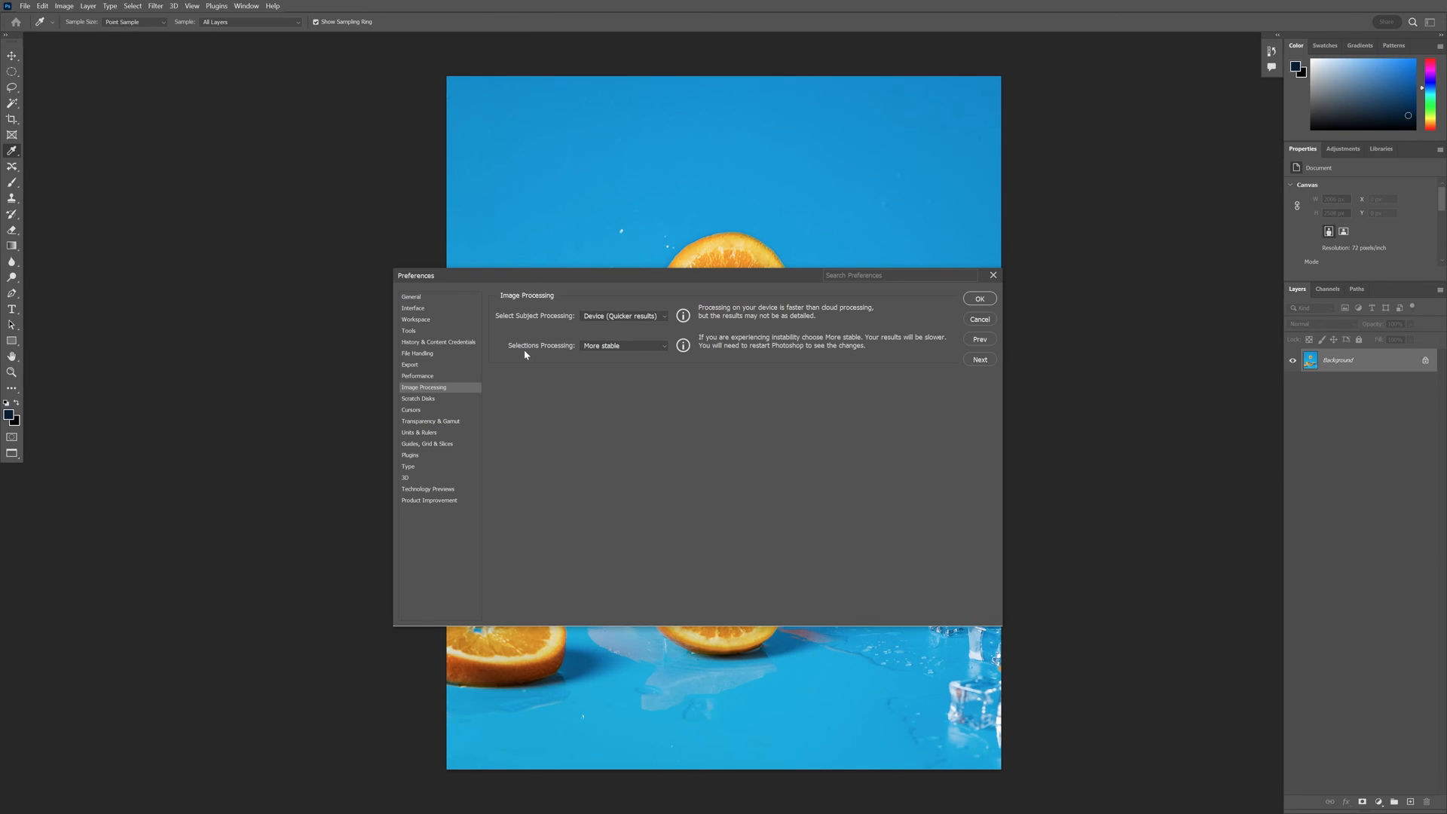
mouse_move(583, 353)
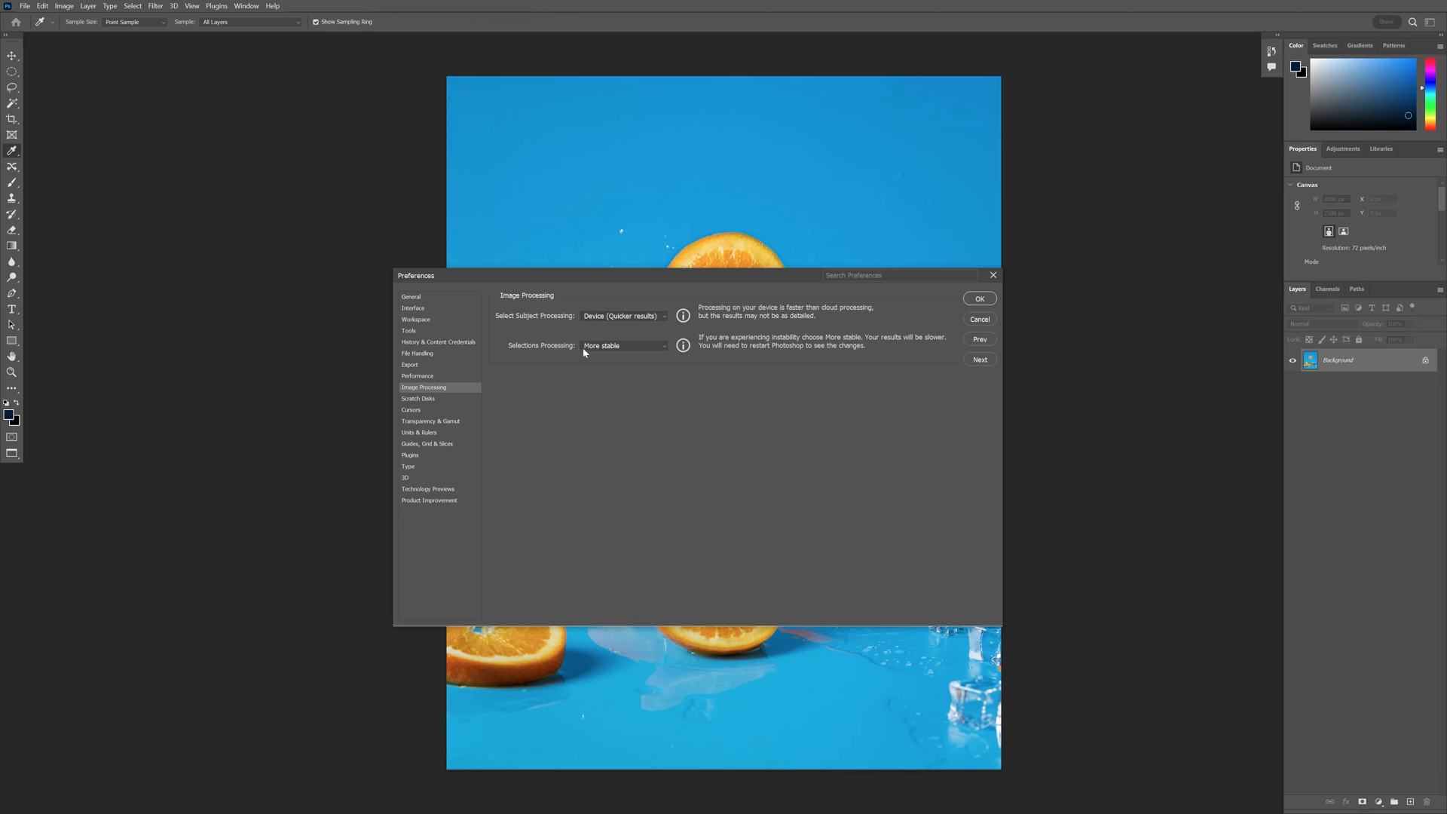
- Choose More stable for Selections Processing and confirm the preferences with OK
click(624, 346)
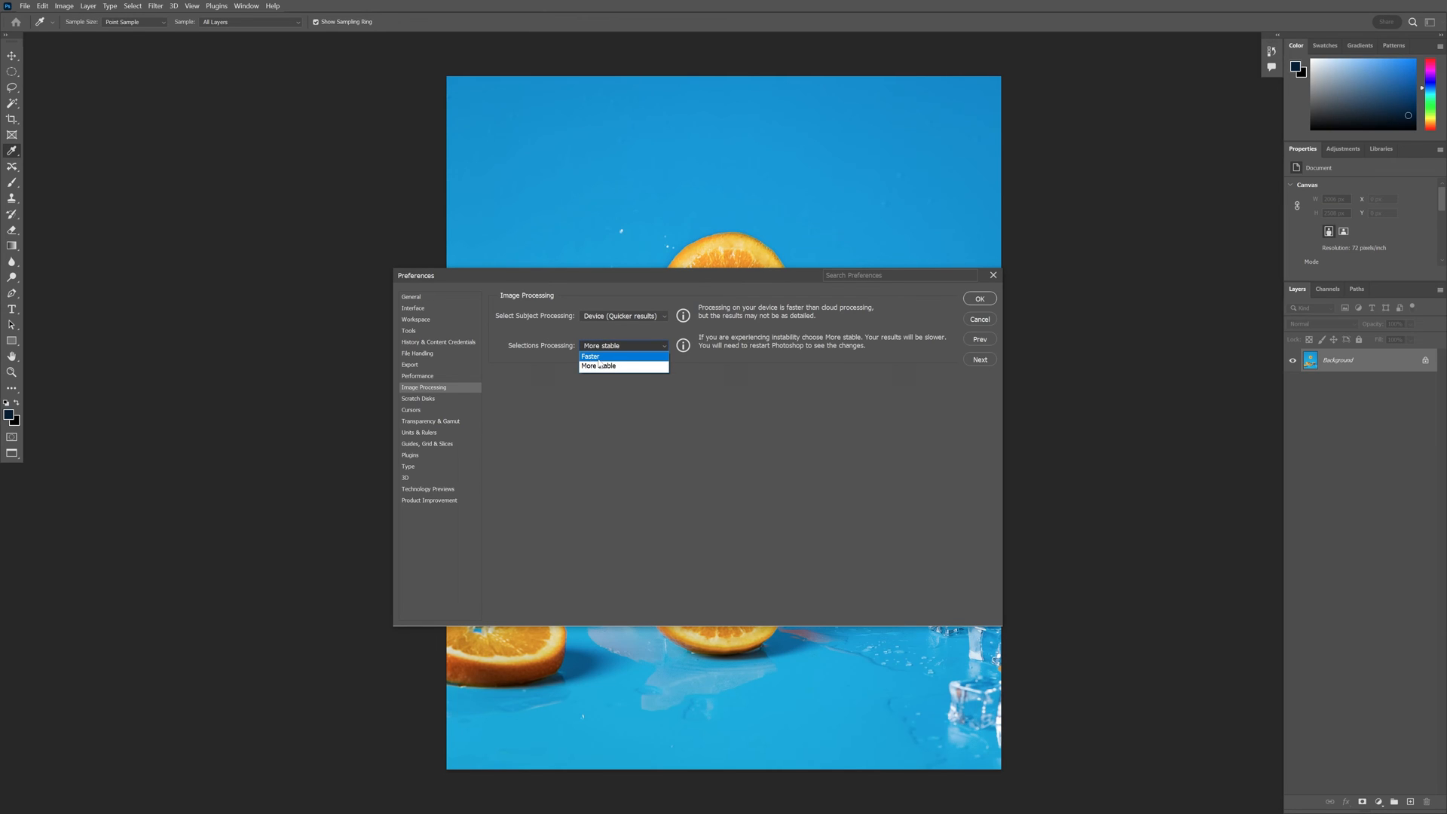
click(591, 356)
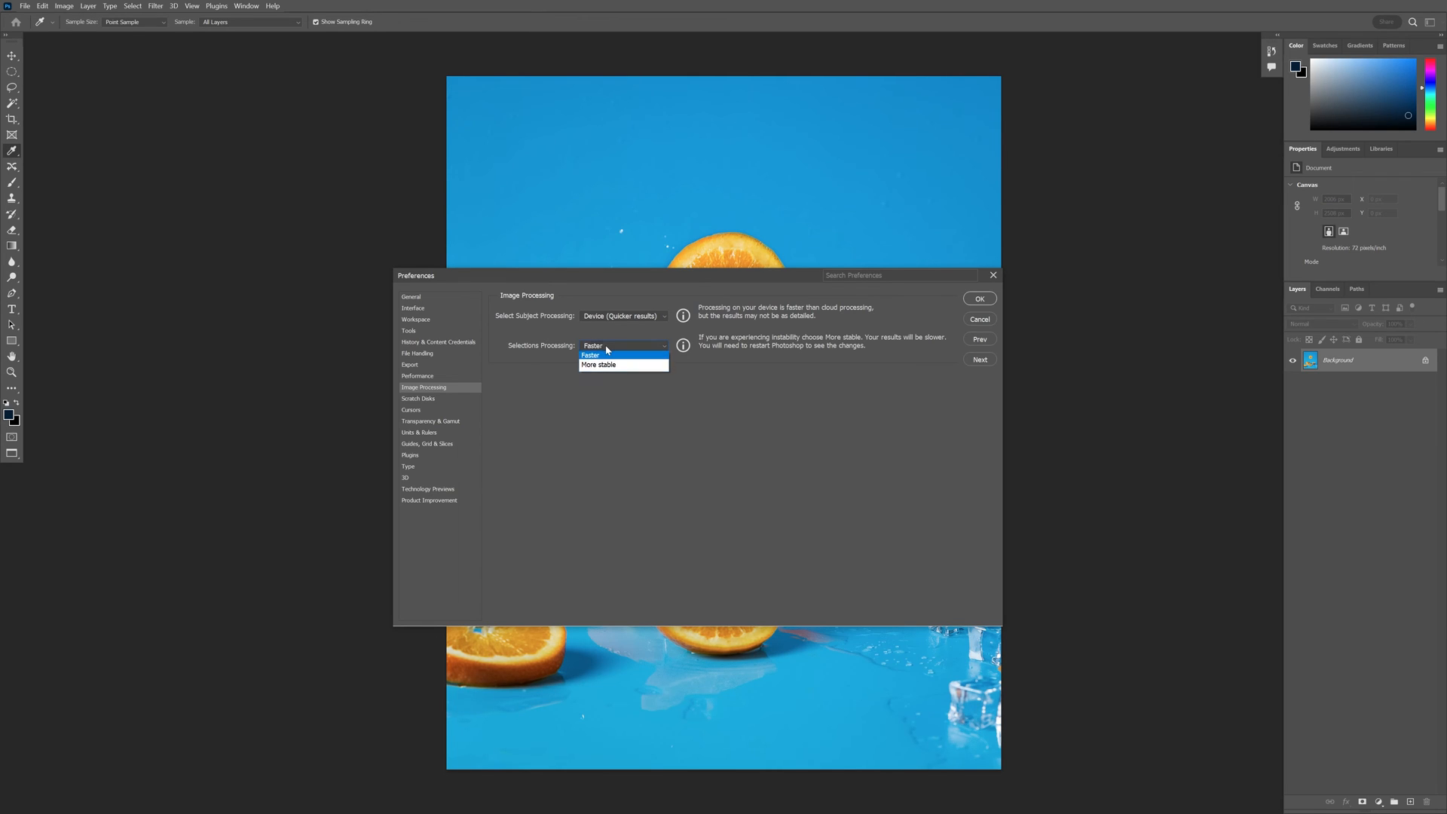
click(597, 365)
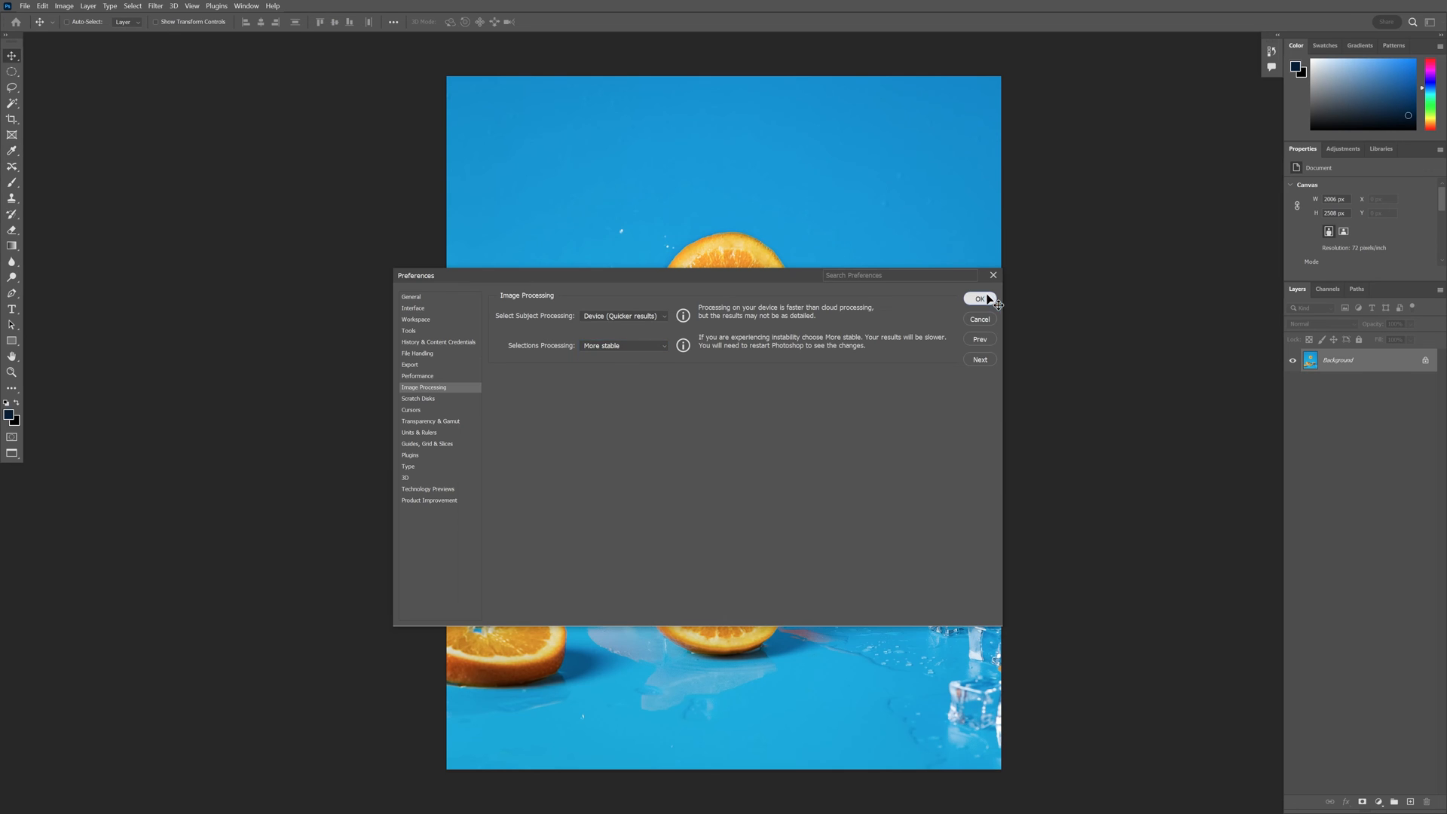
click(979, 299)
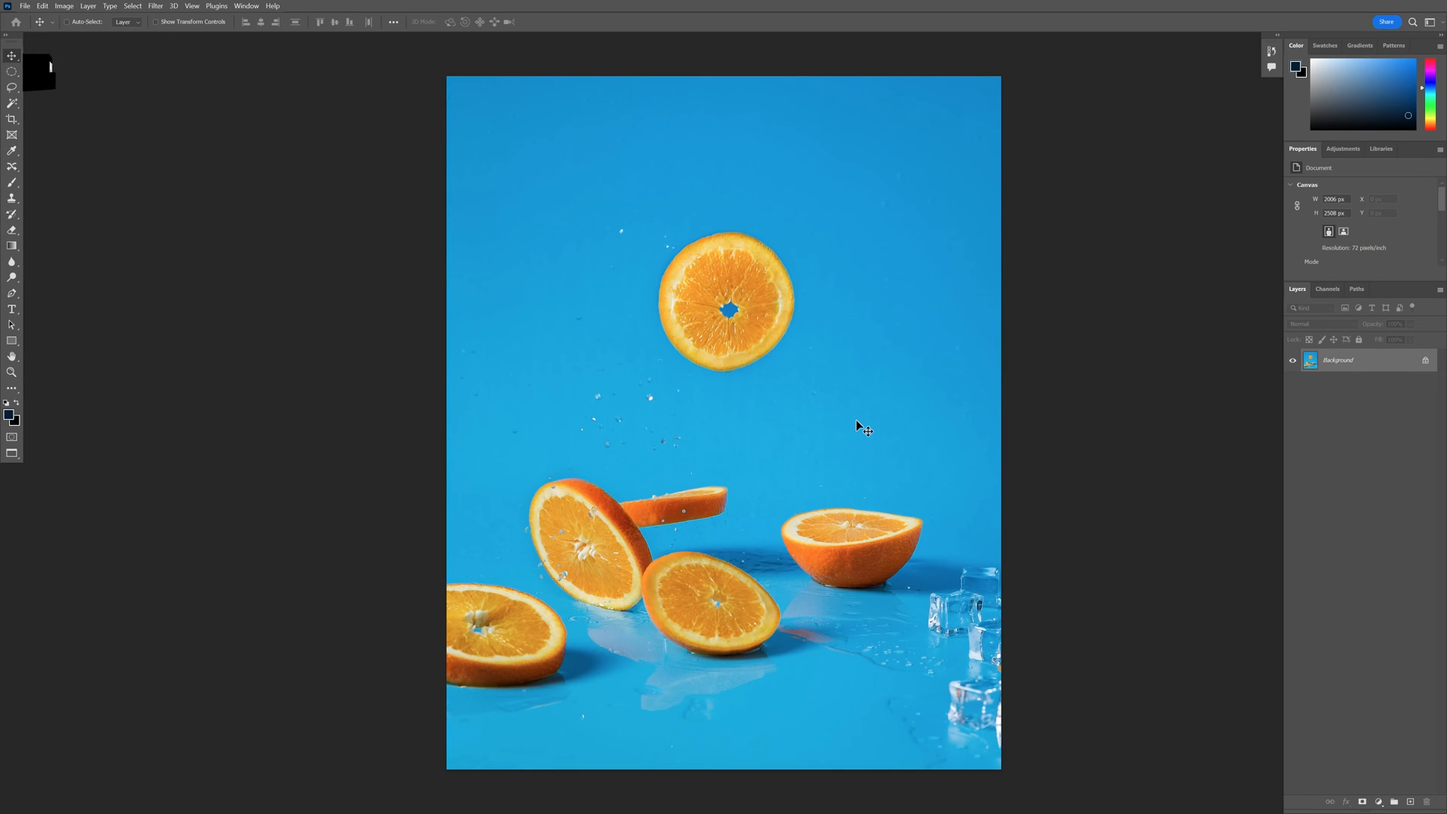